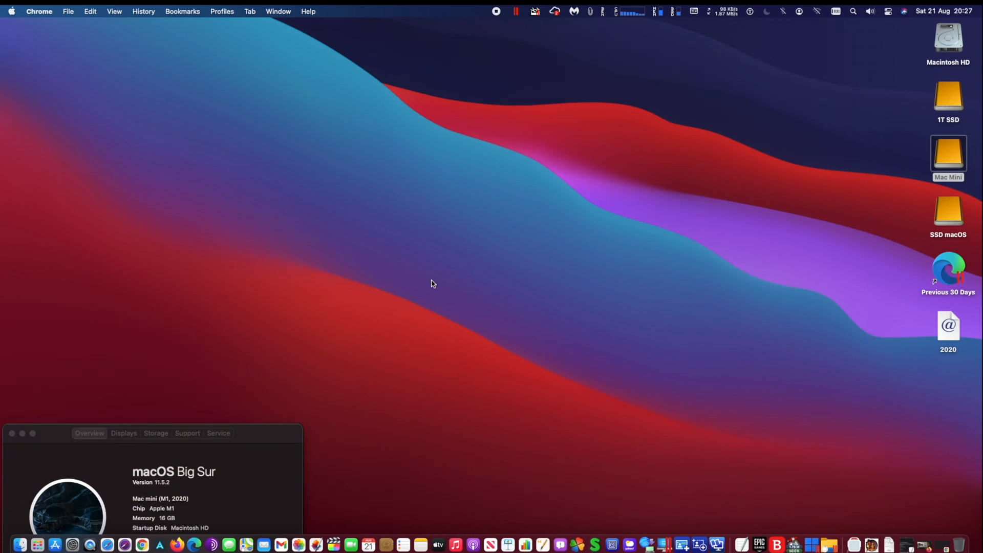
mouse_move(142, 545)
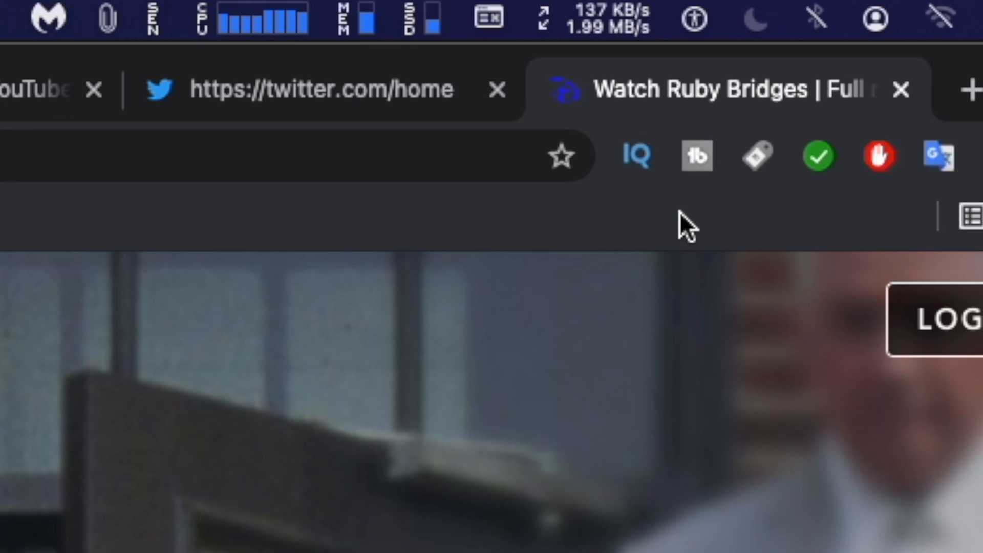
mouse_move(562, 156)
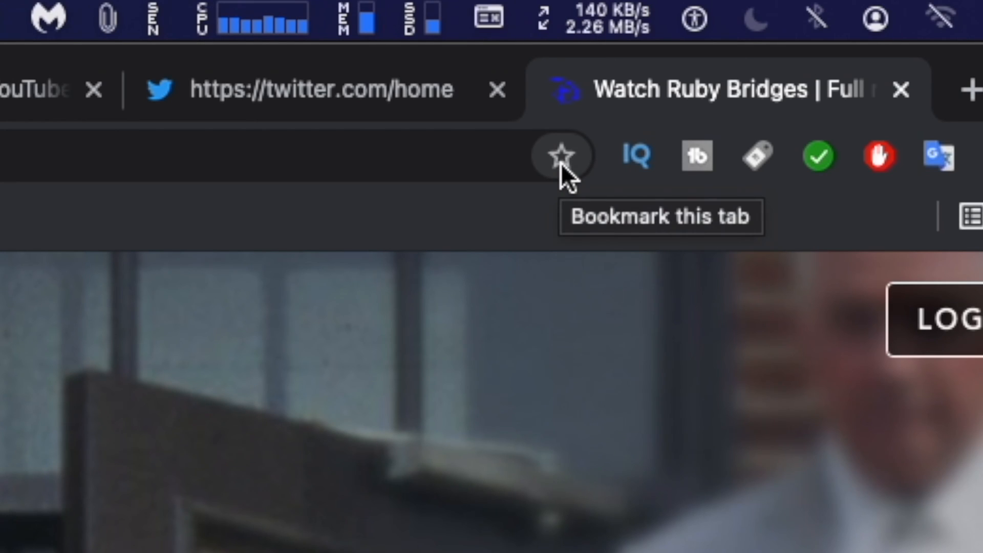
- Bookmark the 'Watch Ruby Bridges' Disney+ page into the Bookmarks Bar folder via the address-bar star
left_click(561, 155)
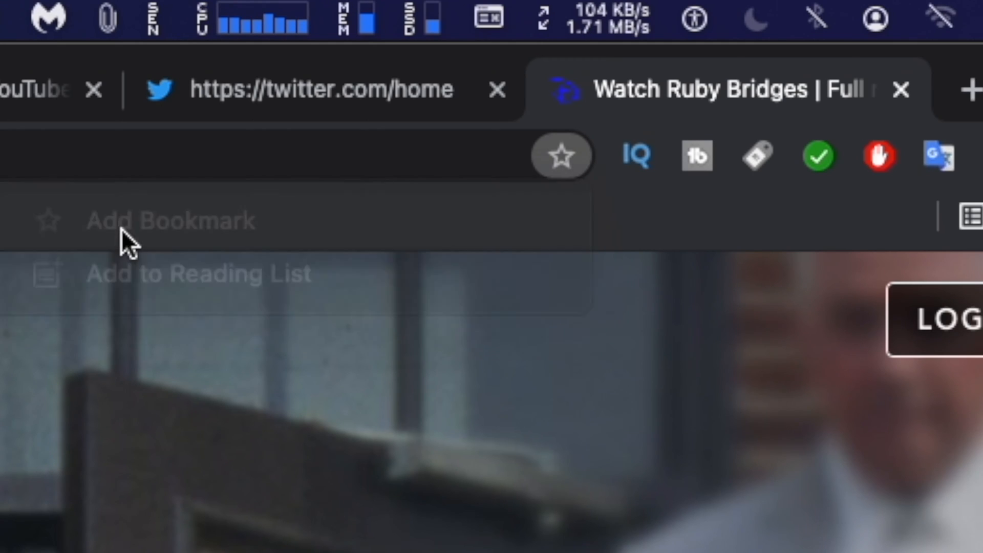
left_click(560, 154)
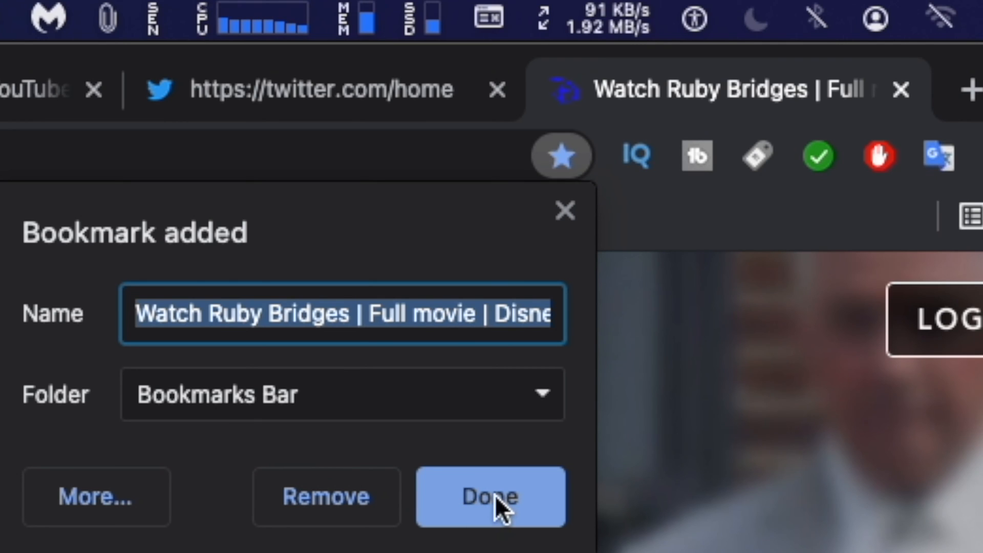
left_click(491, 497)
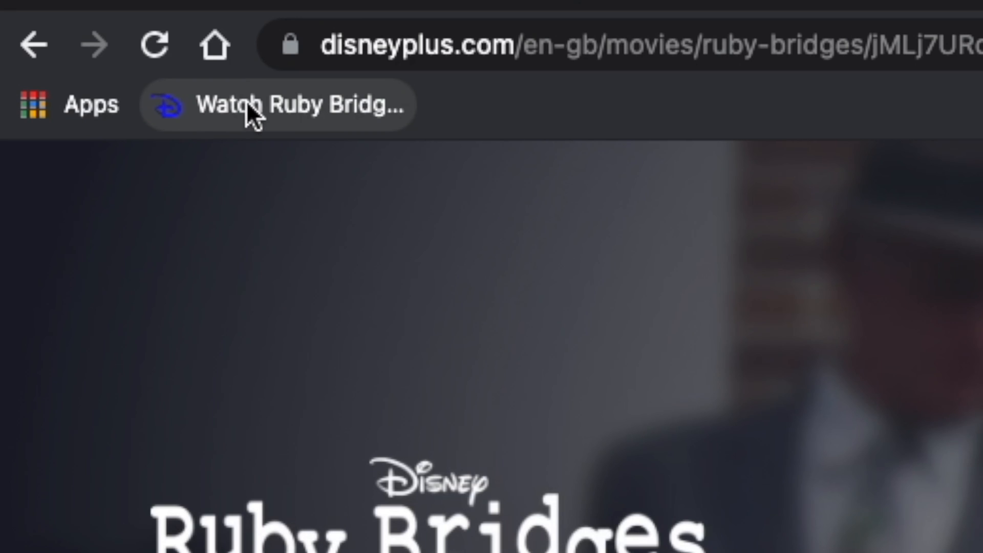